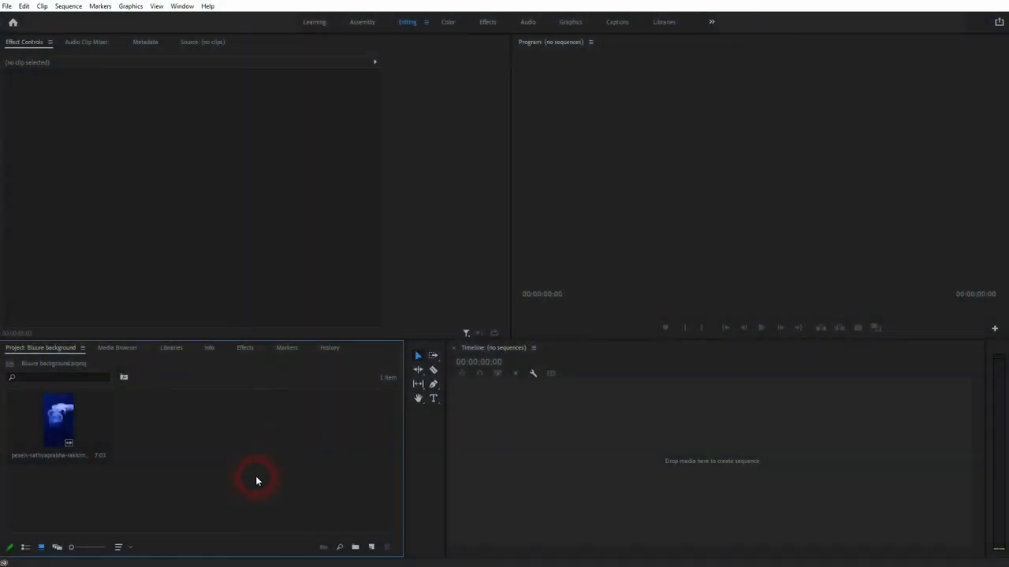
# Step: Create a 1920×1080 Black Video item in the Project panel
pyautogui.click(58, 423)
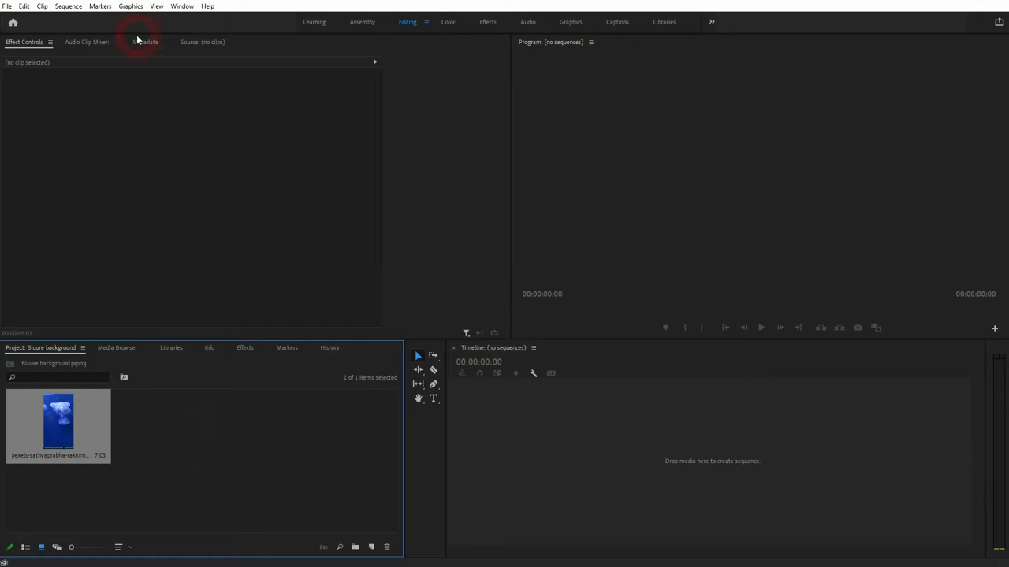
pyautogui.click(68, 6)
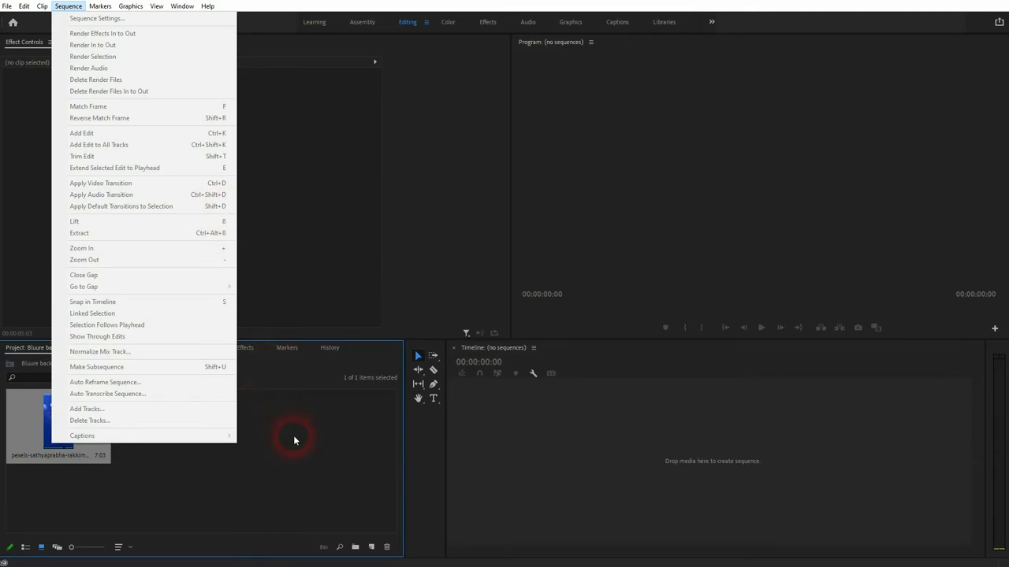
pyautogui.rightClick(294, 440)
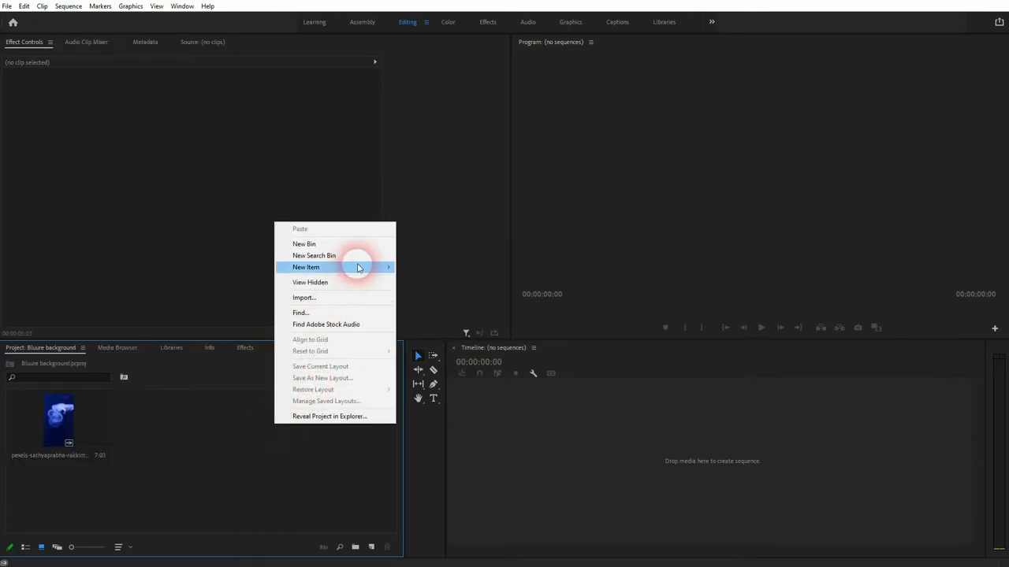
pyautogui.click(388, 267)
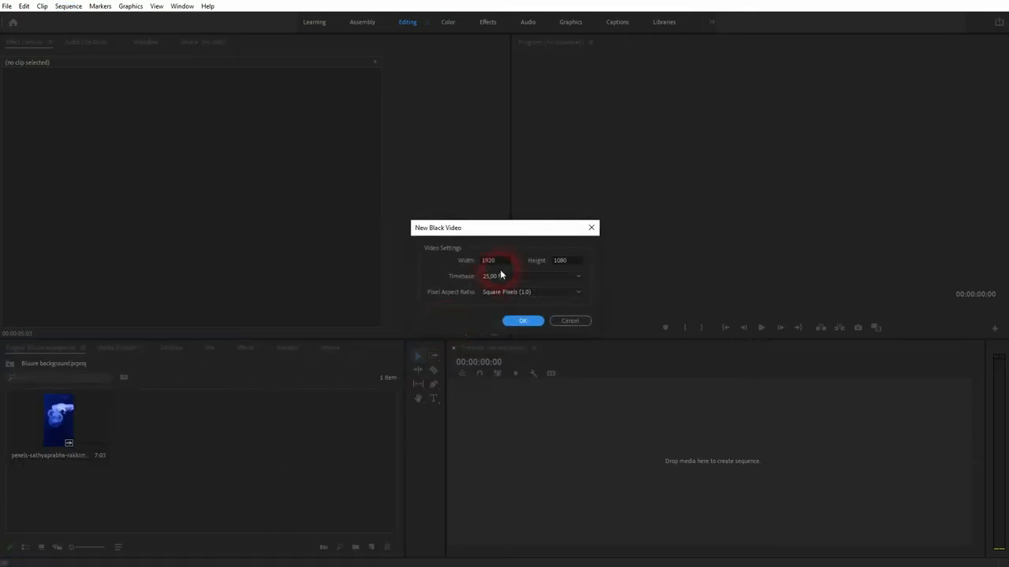
pyautogui.click(566, 260)
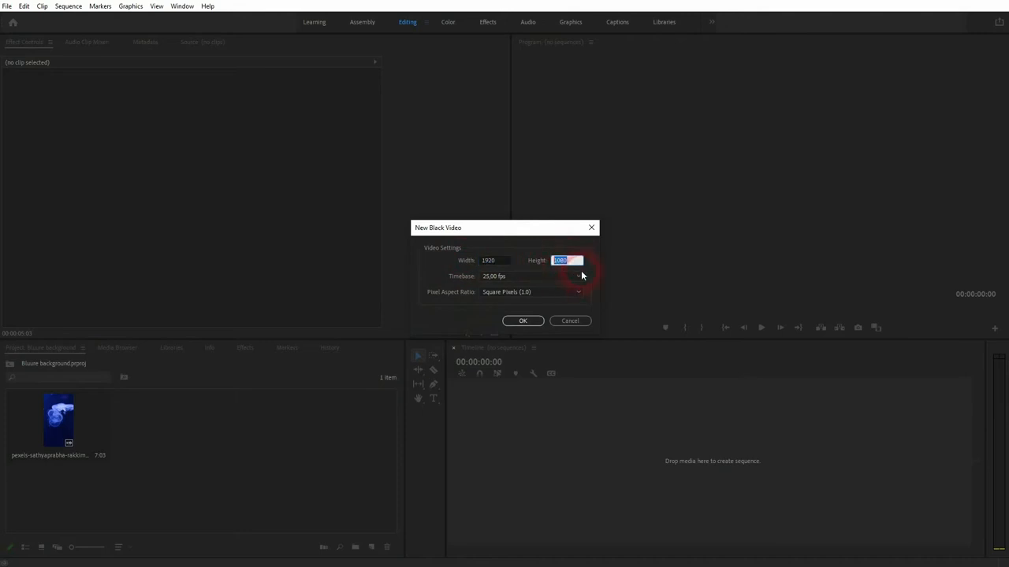
pyautogui.click(522, 321)
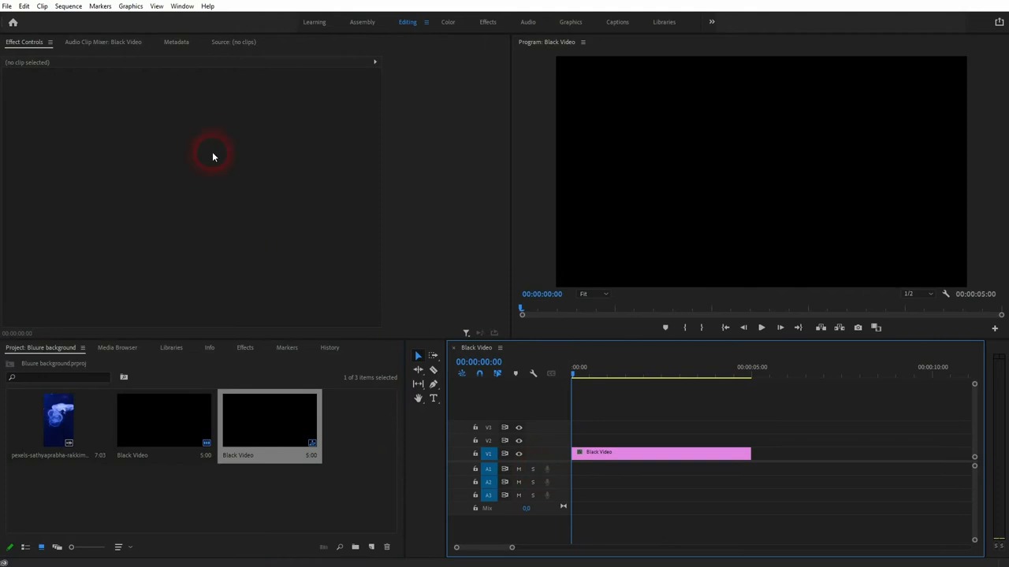
# Step: Review the Sequence Settings and close them without changes
pyautogui.click(67, 7)
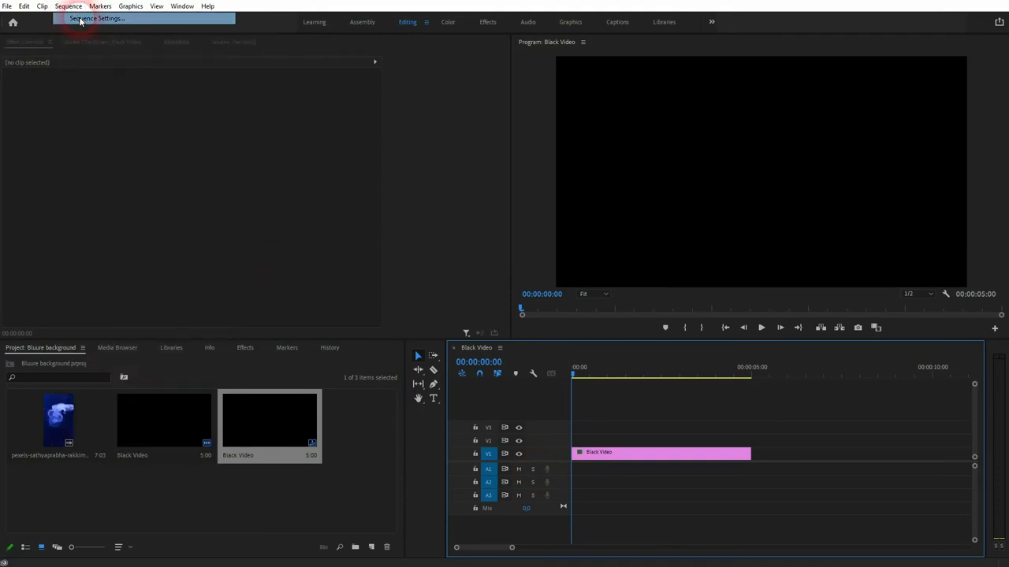
pyautogui.click(96, 18)
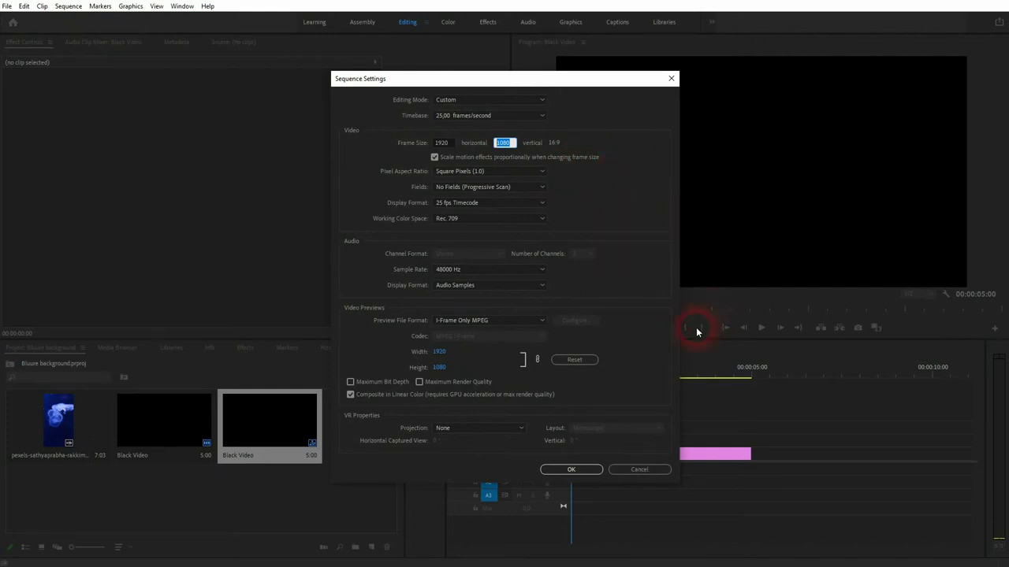
pyautogui.moveTo(659, 467)
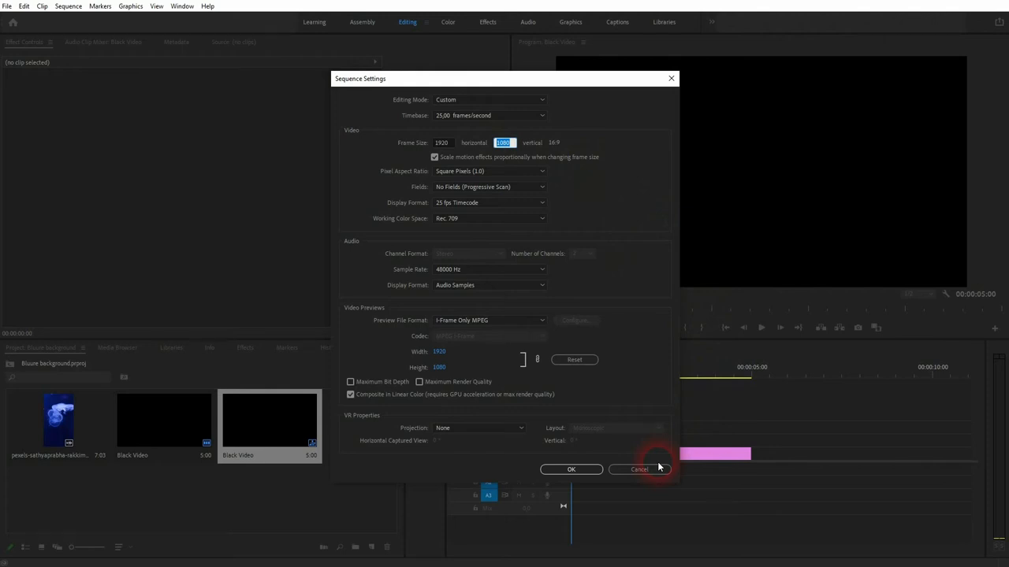
pyautogui.click(571, 469)
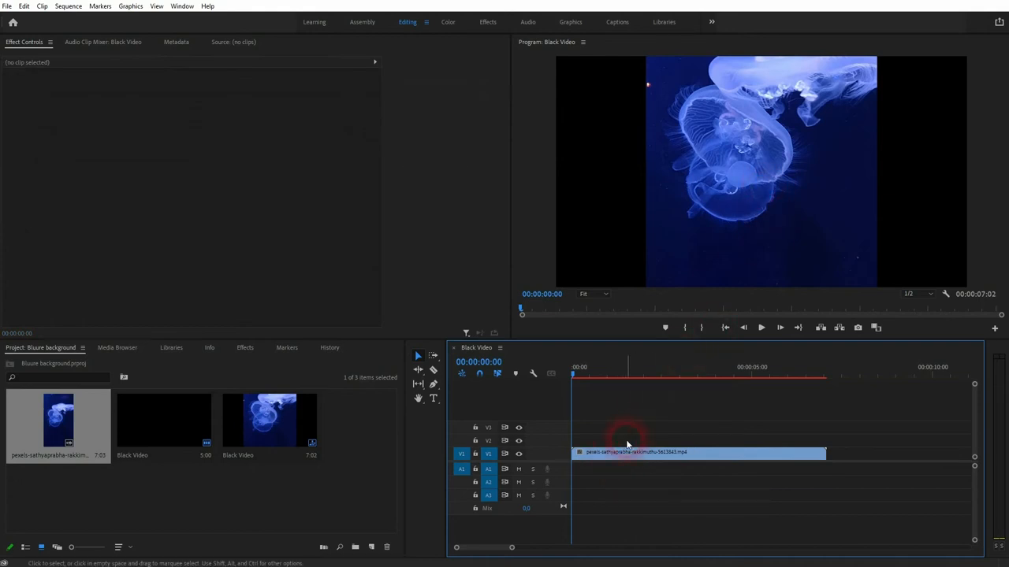
# Step: Apply Scale to Frame Size to the jellyfish clip on V1
pyautogui.rightClick(699, 451)
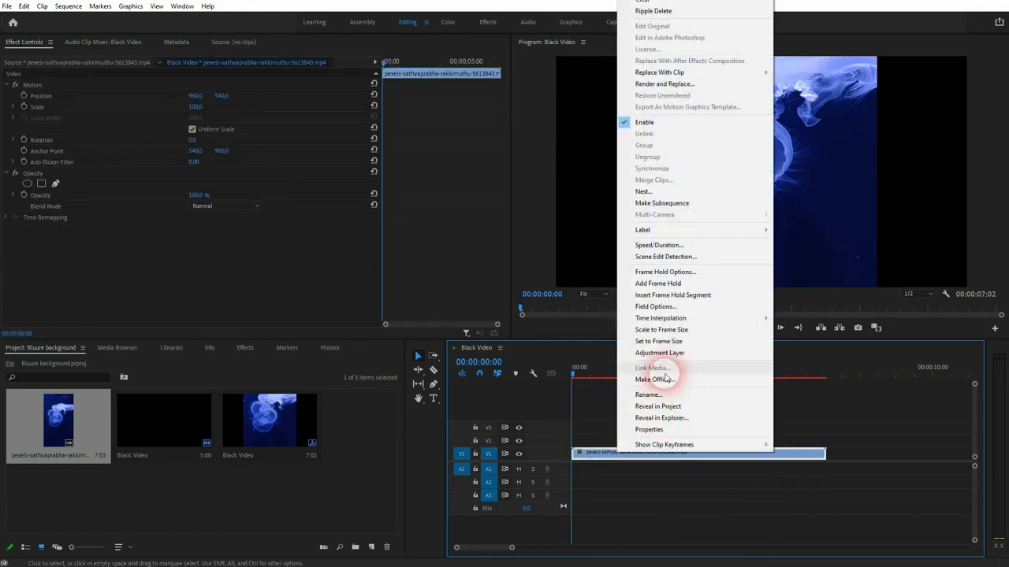
pyautogui.click(857, 234)
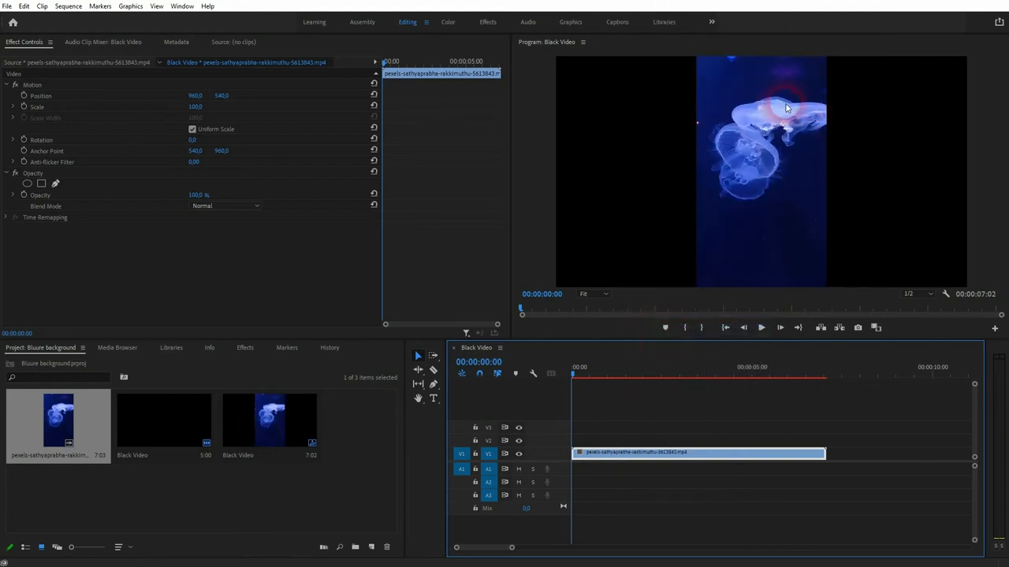
# Step: Duplicate the jellyfish clip onto V2 and scale the V1 copy to 318
pyautogui.click(631, 452)
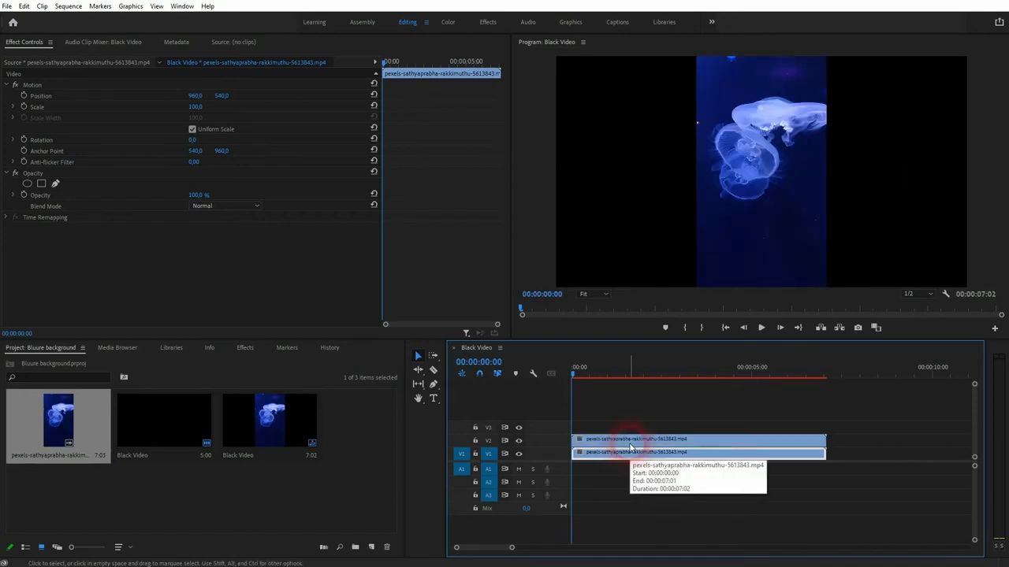
pyautogui.click(648, 453)
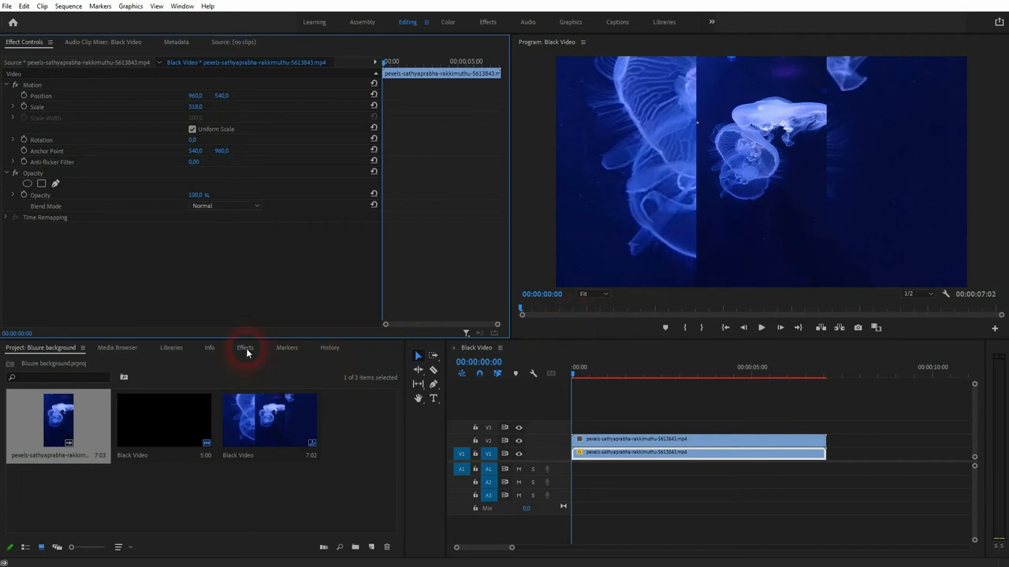
pyautogui.click(245, 348)
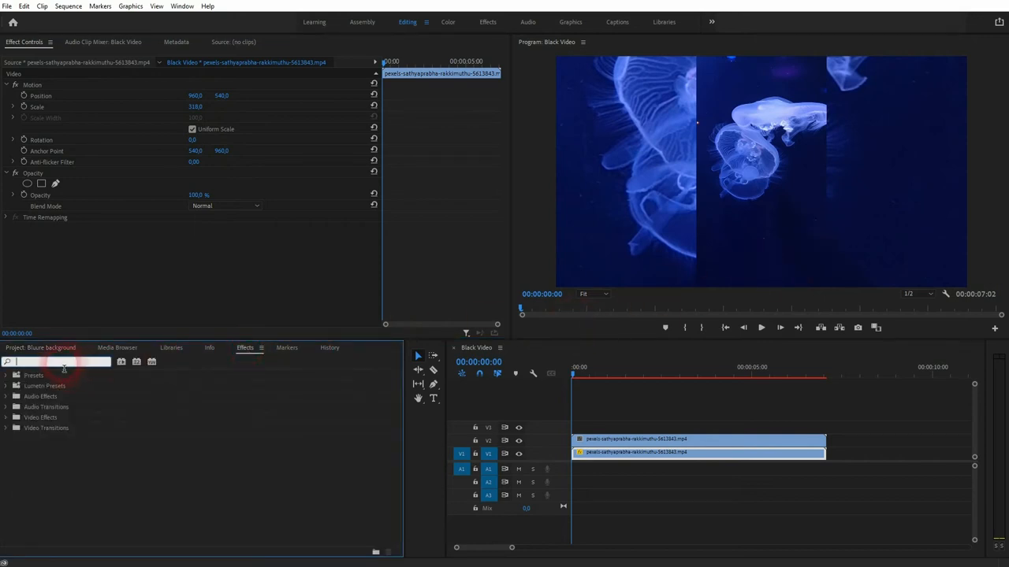
# Step: Apply Gaussian Blur to the V1 jellyfish clip with Blurriness 48
pyautogui.write('gaus')
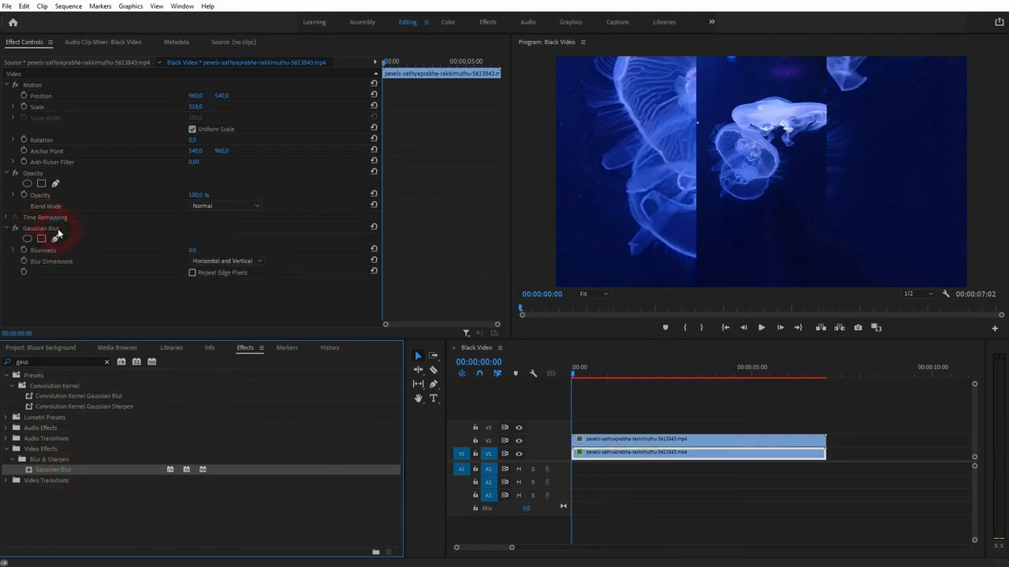
pyautogui.click(182, 6)
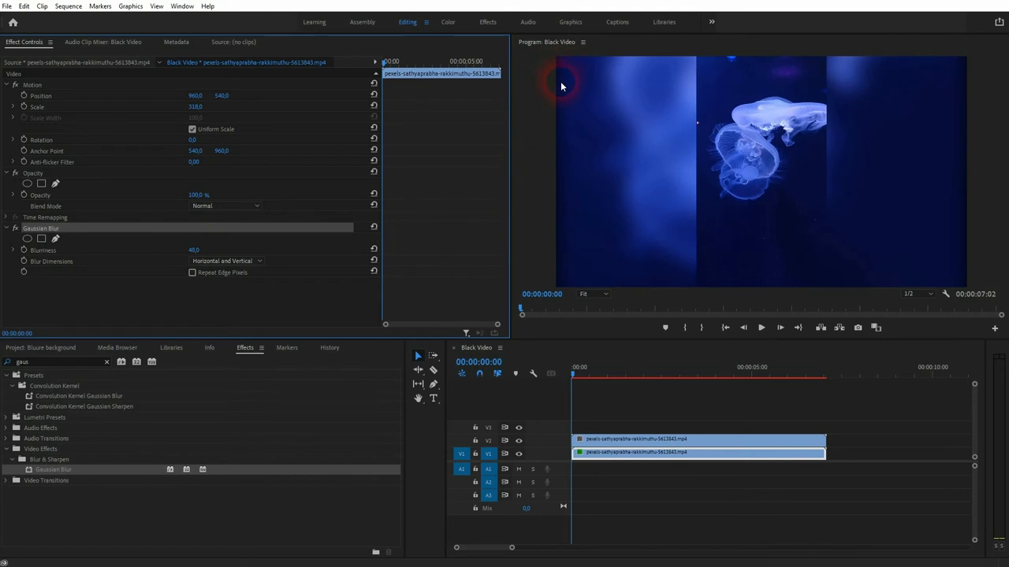
pyautogui.click(191, 272)
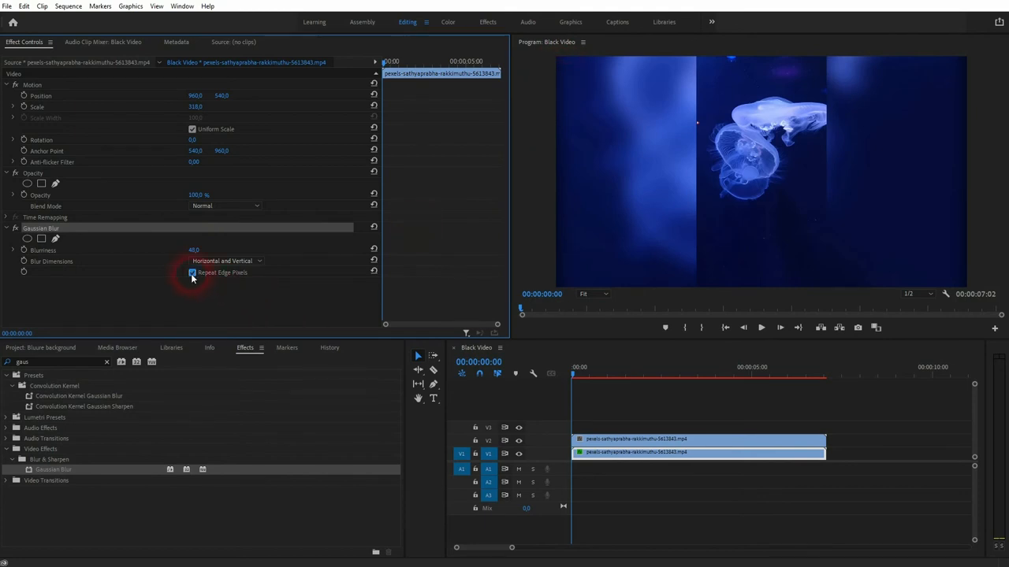
pyautogui.click(192, 273)
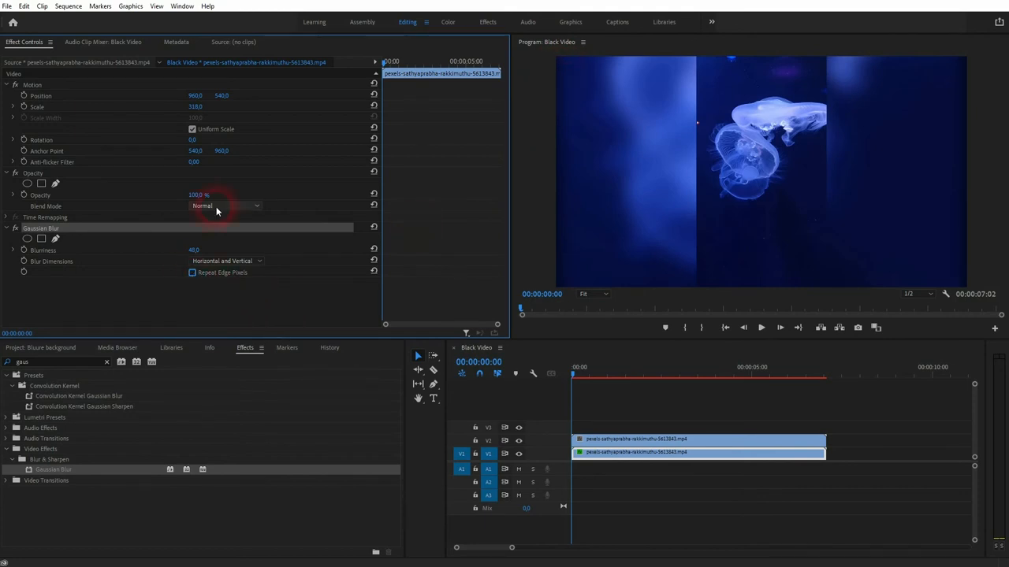
pyautogui.moveTo(196, 106); pyautogui.dragTo(206, 106)
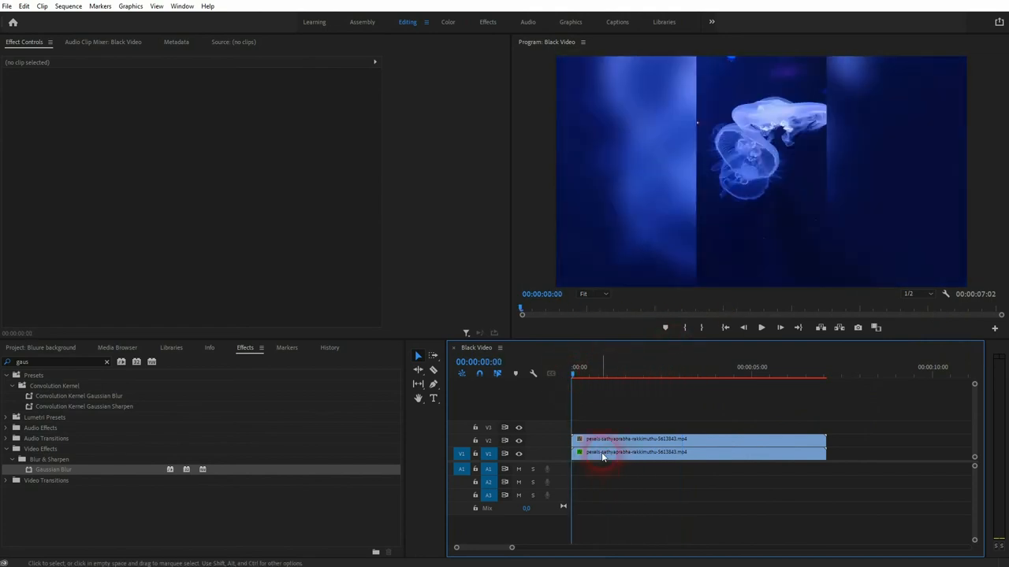
# Step: Add a frame hold to the blurred V1 clip, then select the Black Video item
pyautogui.rightClick(622, 452)
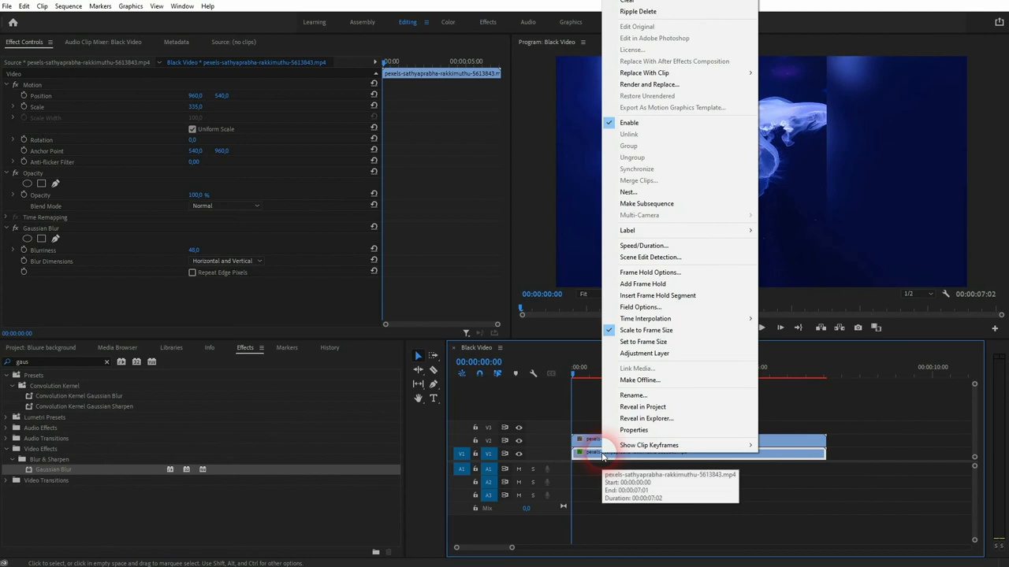
pyautogui.click(668, 410)
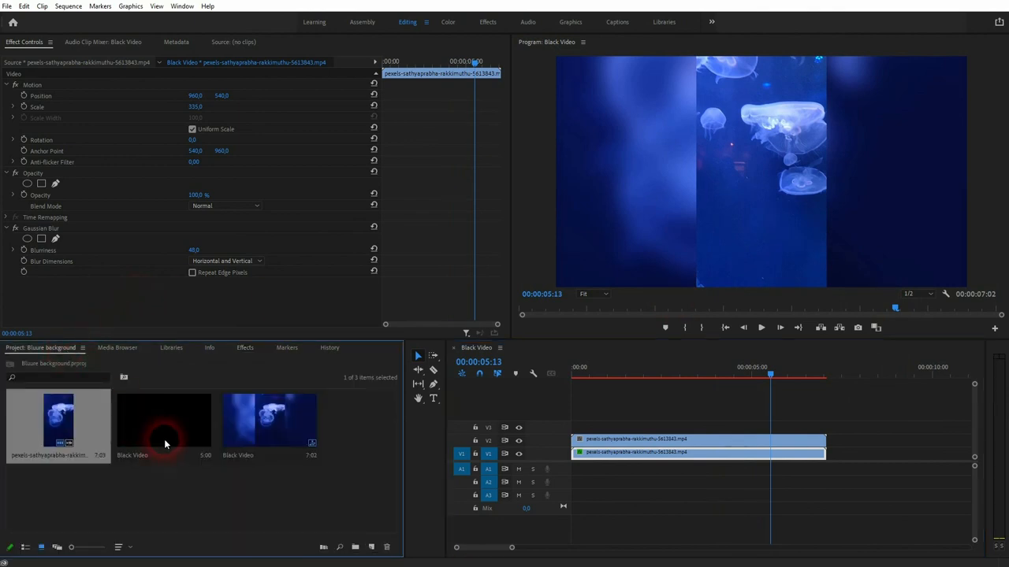
pyautogui.click(164, 423)
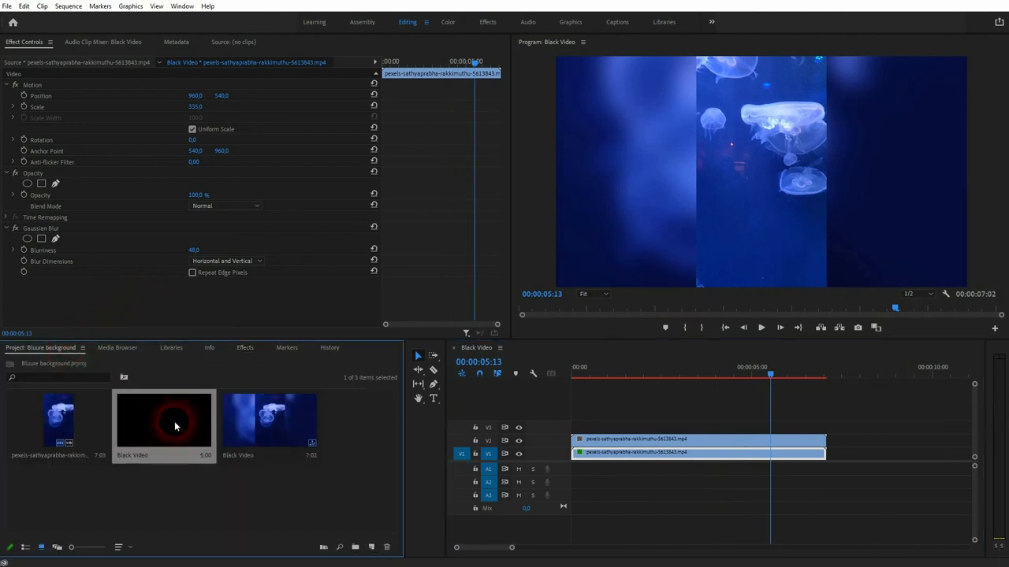